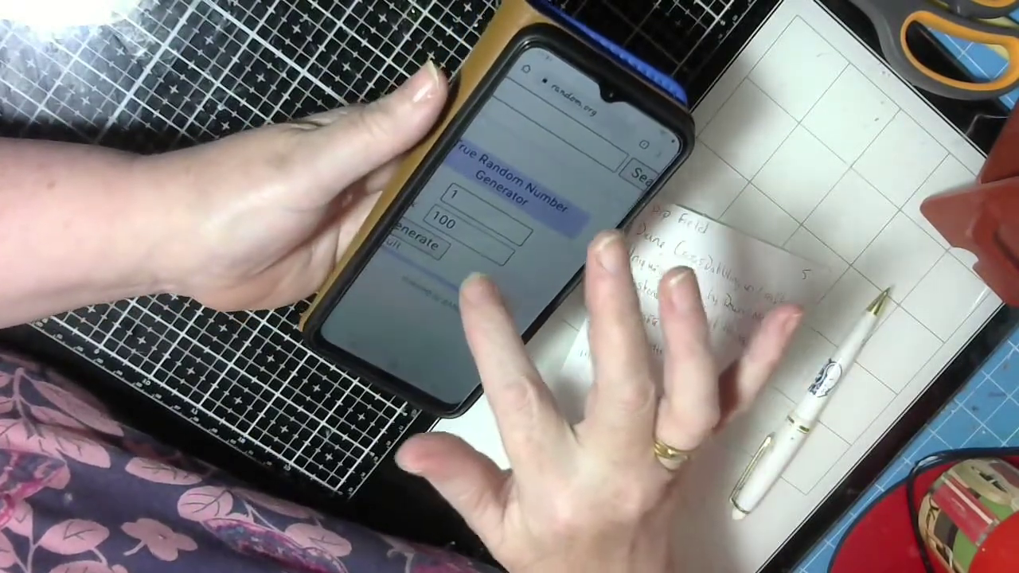
Begin editing the Max field (currently 100) so the numeric keypad appears
click(470, 219)
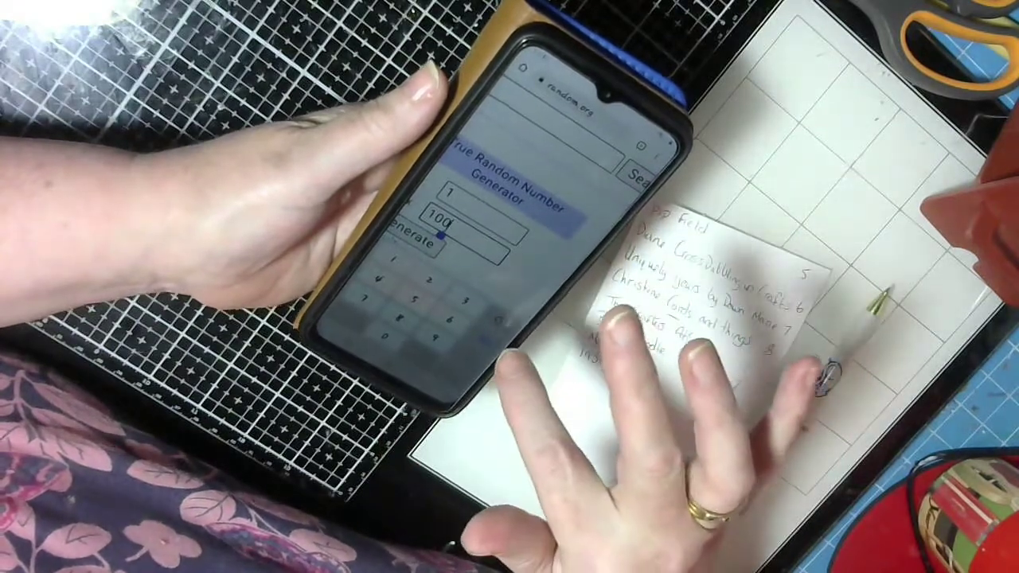